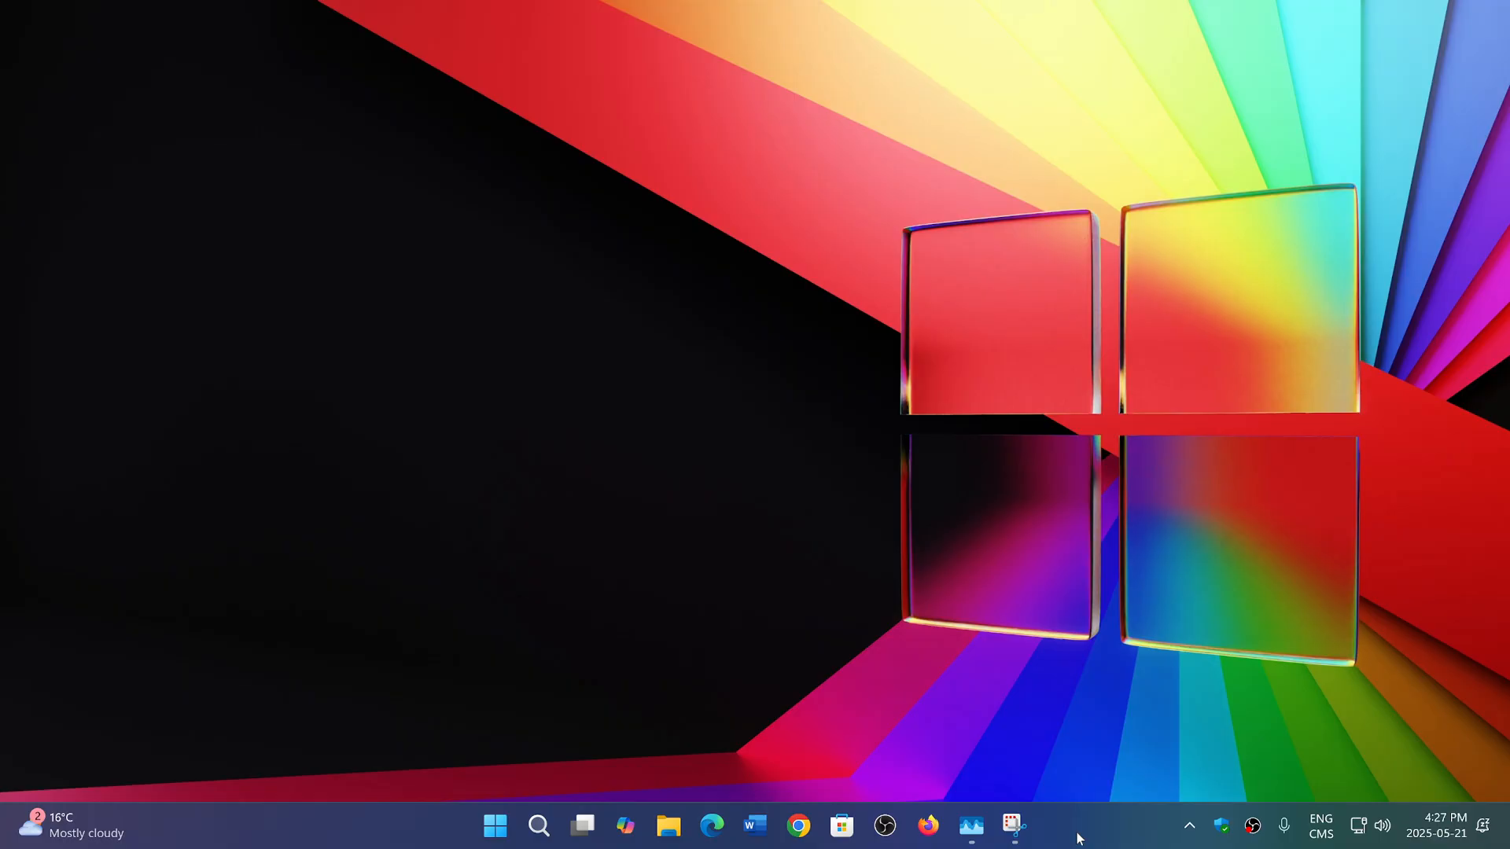
{"action": "mouse_move", "coordinate": [1034, 781]}
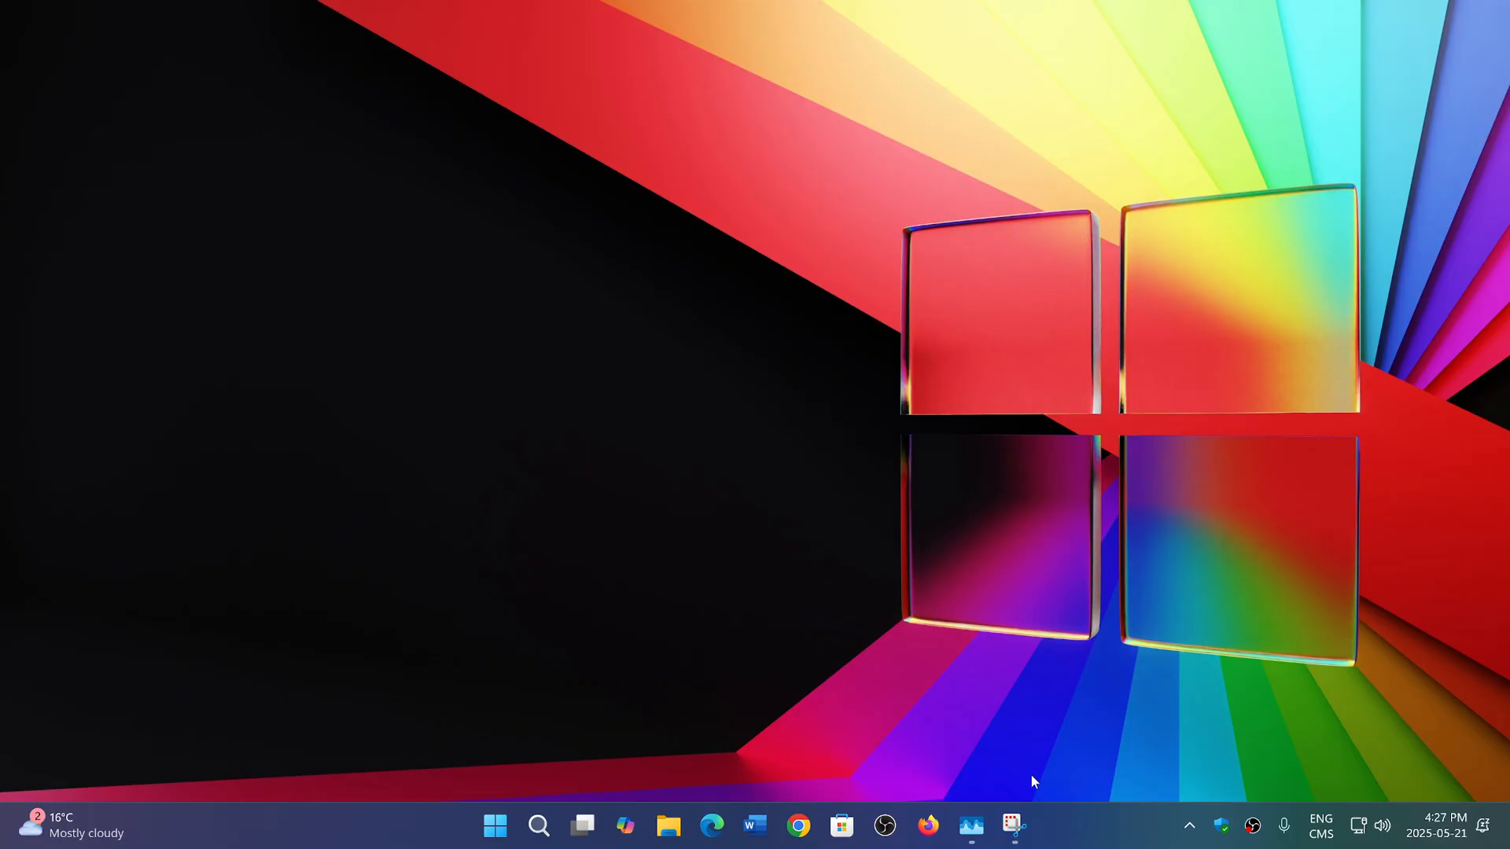
{"action": "mouse_move", "coordinate": [1085, 835]}
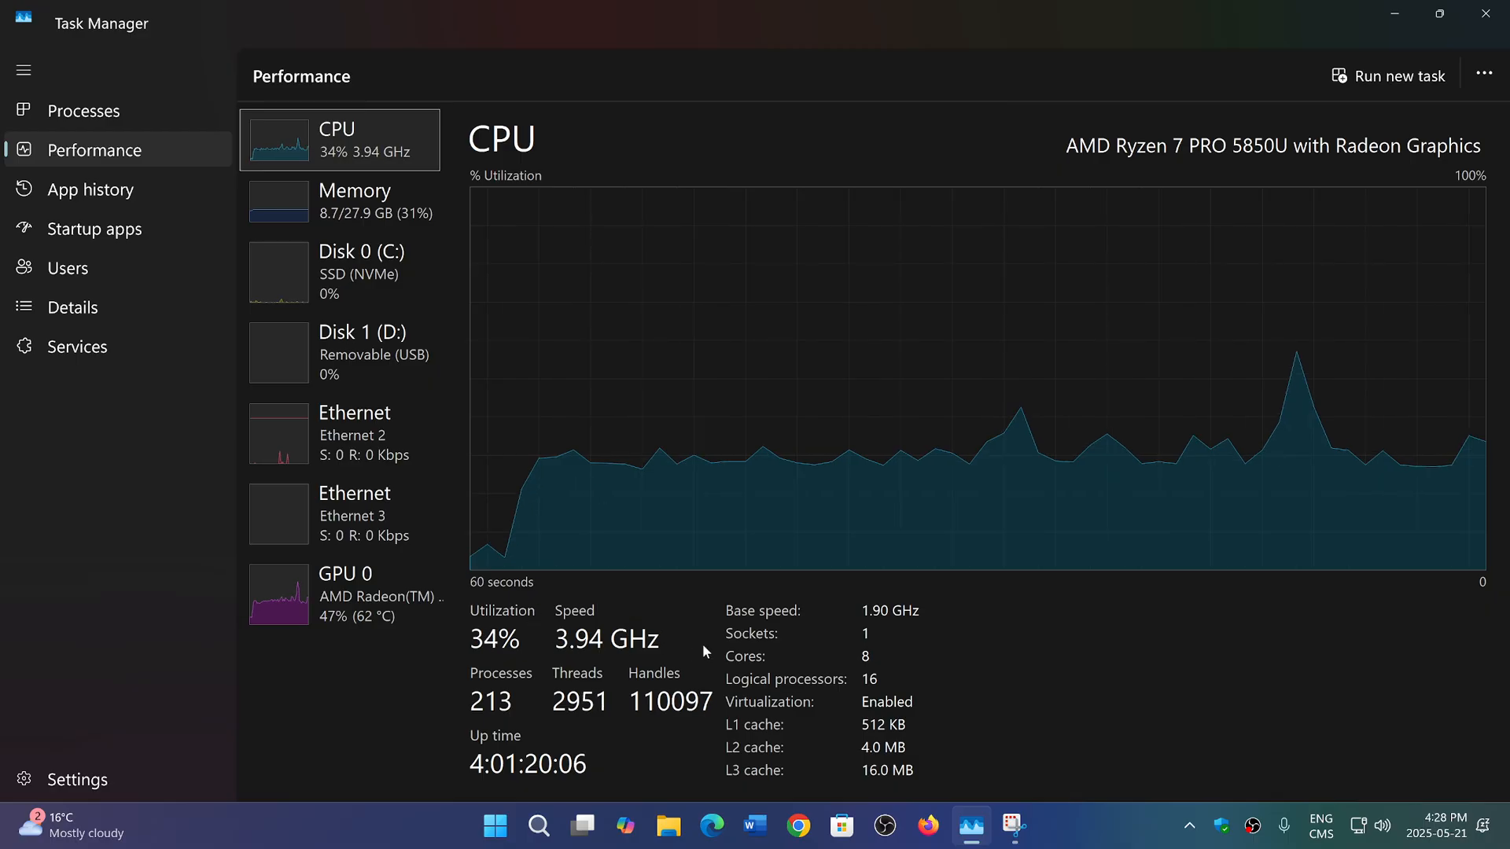
{"action": "mouse_move", "coordinate": [1065, 659]}
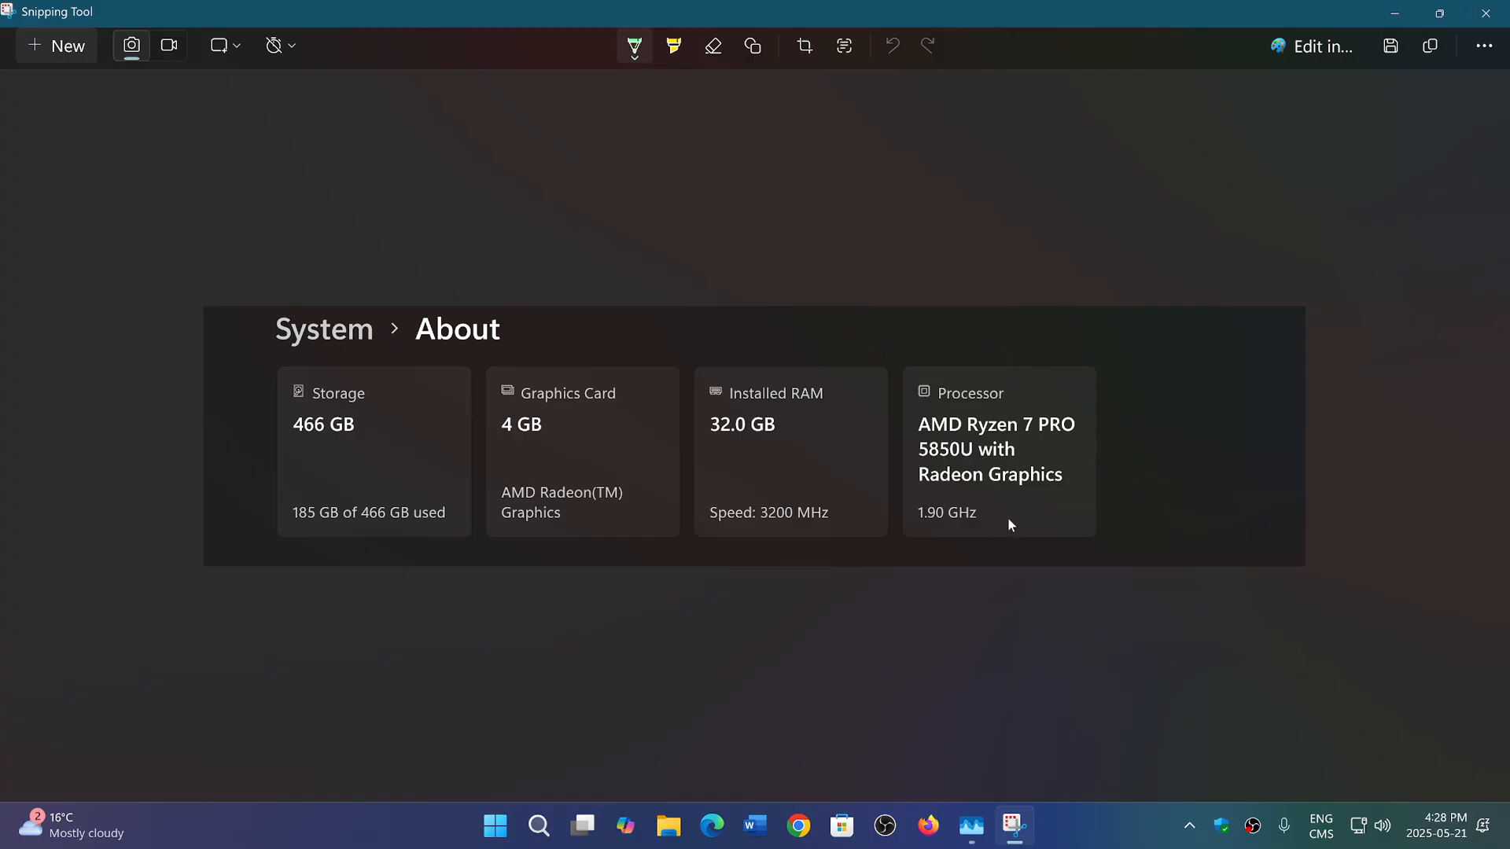
{"action": "mouse_move", "coordinate": [986, 525]}
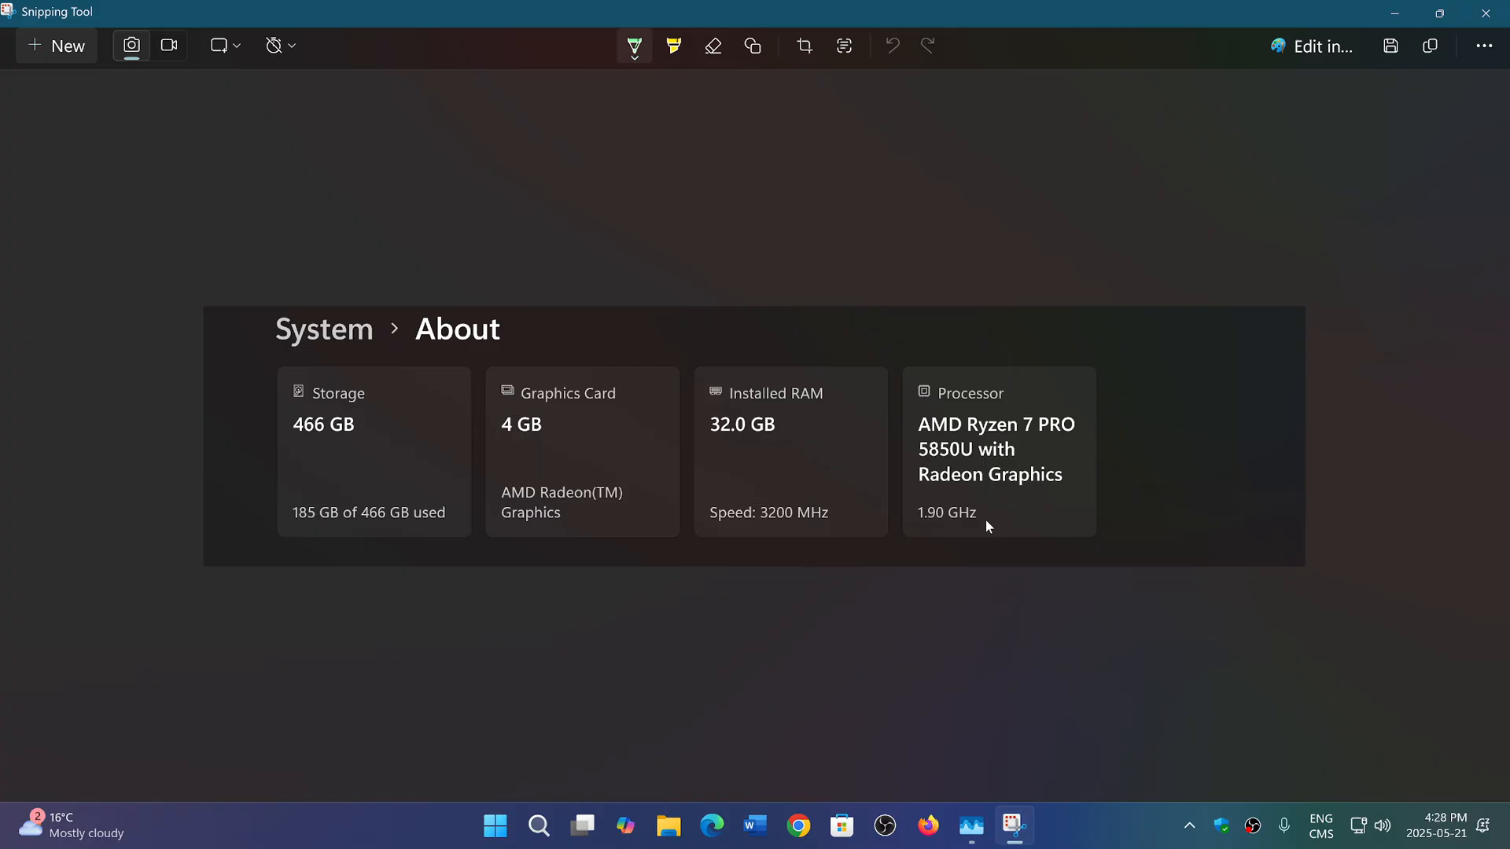
{"action": "mouse_move", "coordinate": [1094, 821]}
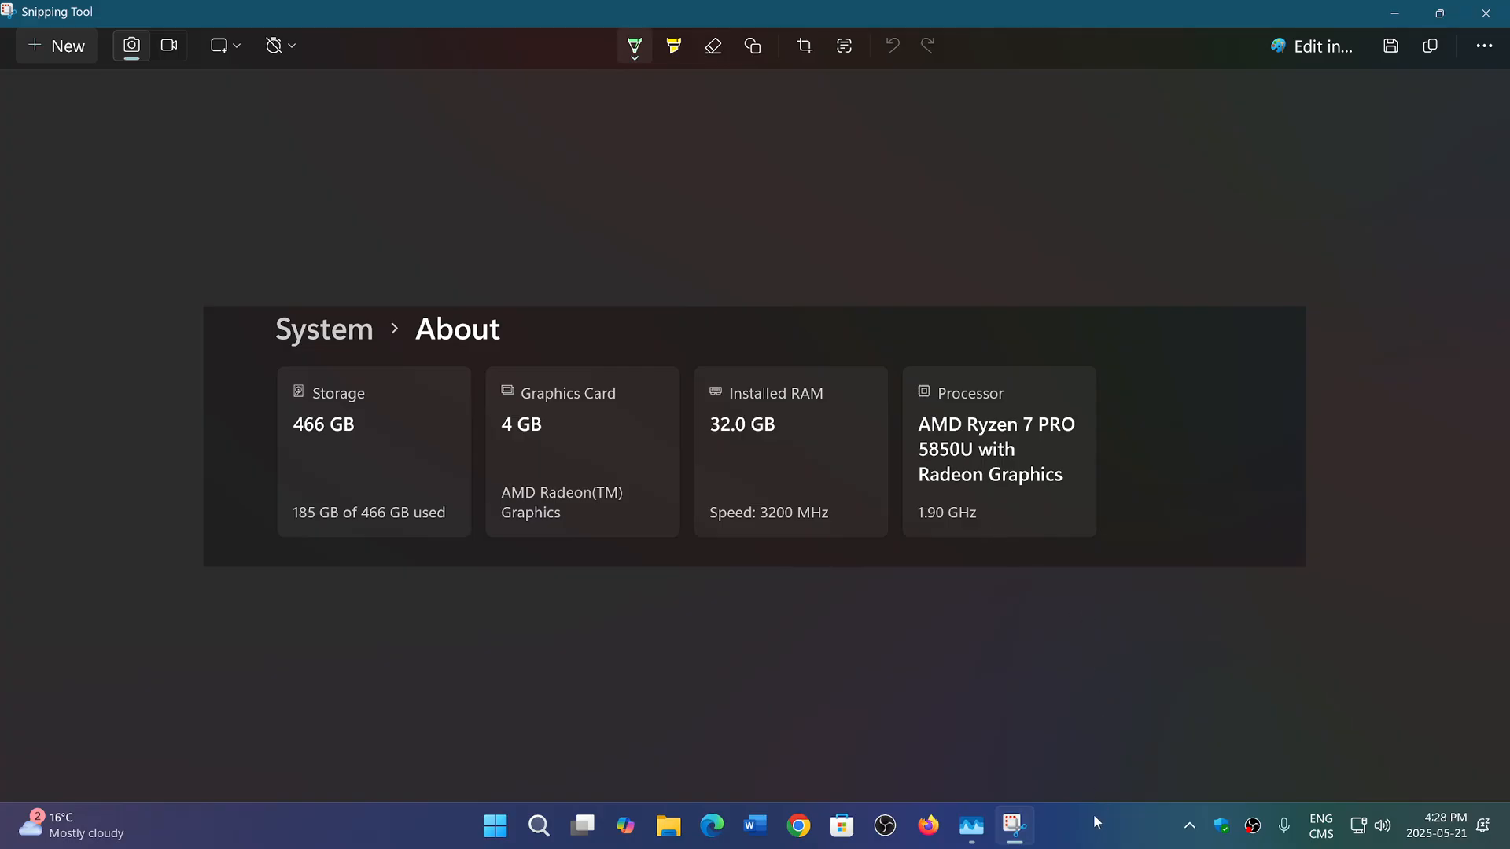
{"action": "mouse_move", "coordinate": [1087, 836]}
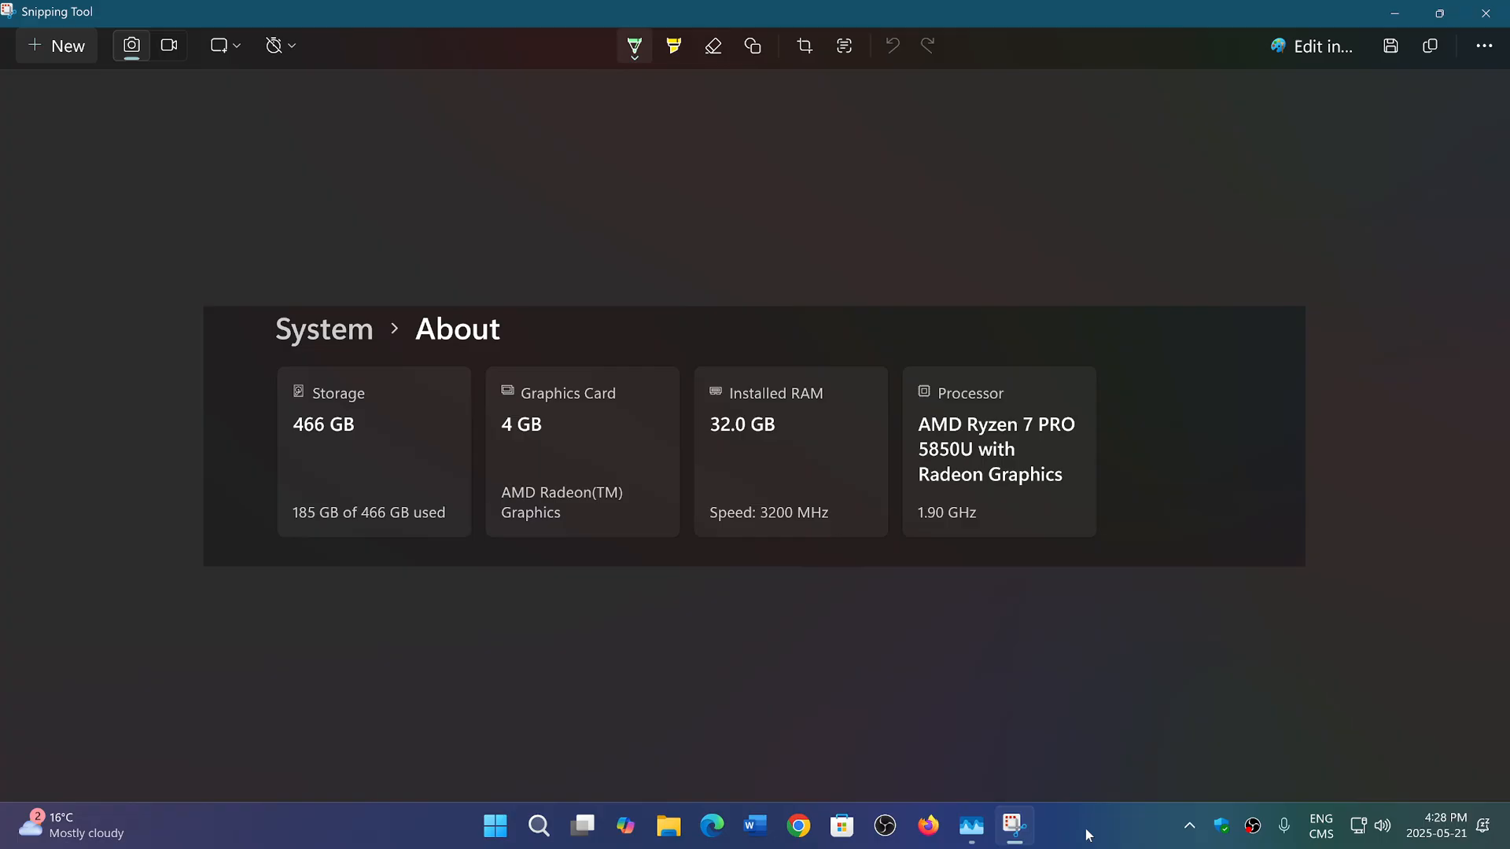
{"action": "mouse_move", "coordinate": [1038, 580]}
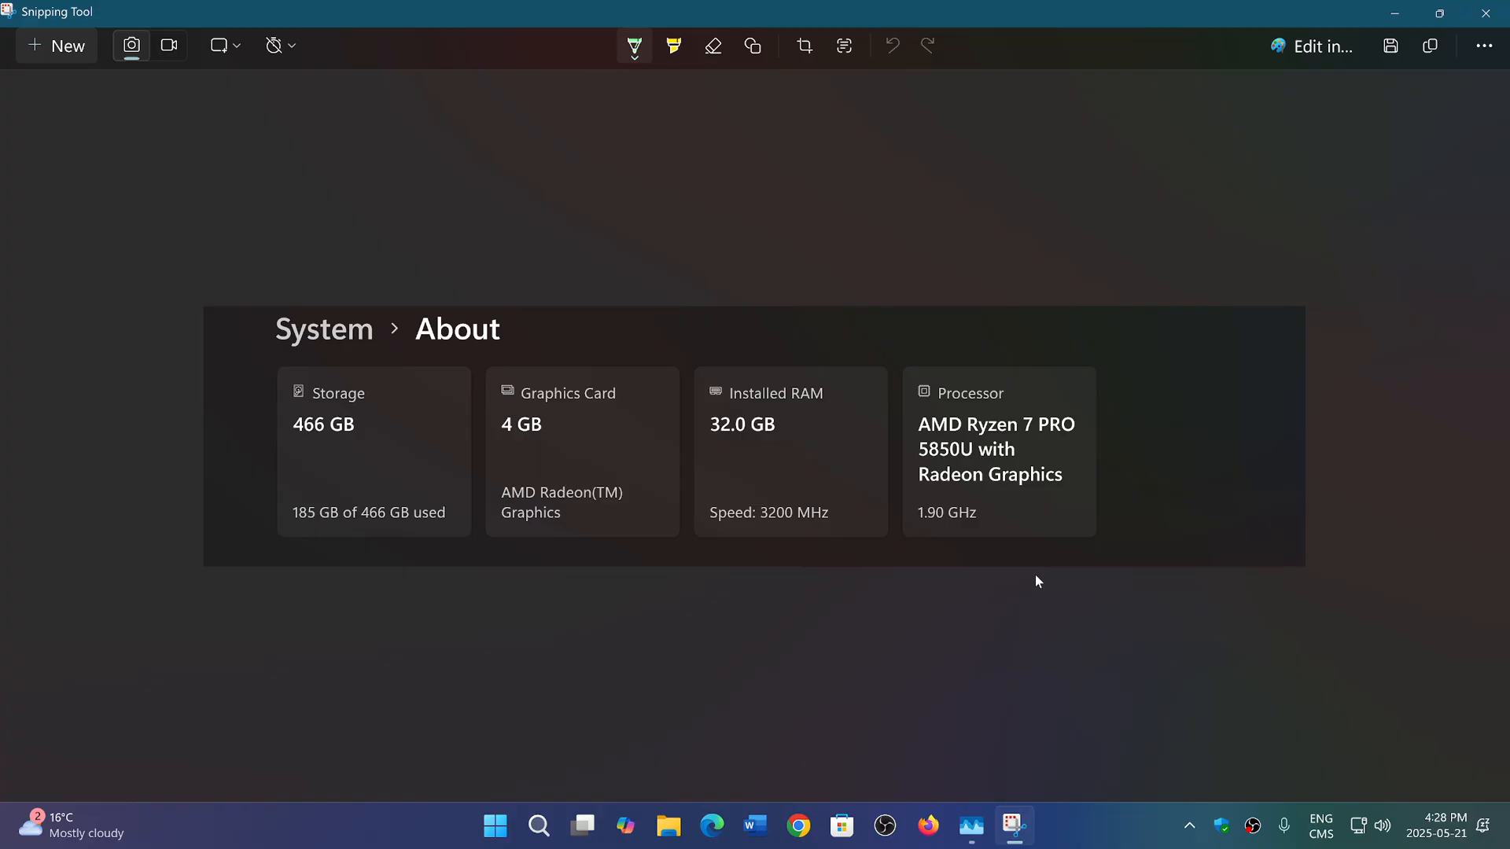
{"action": "mouse_move", "coordinate": [1019, 607]}
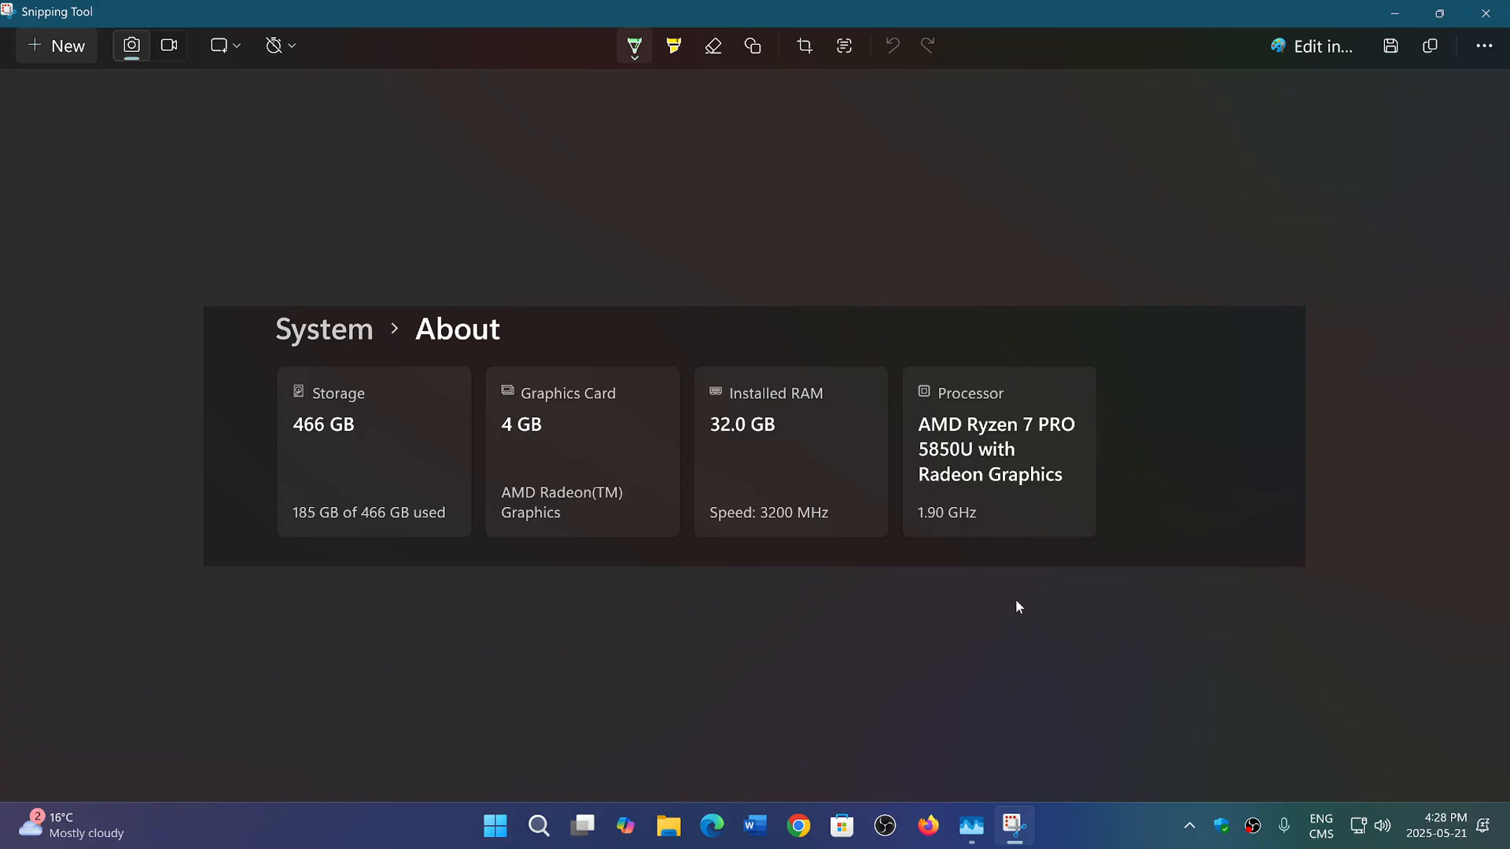
{"action": "mouse_move", "coordinate": [1084, 835]}
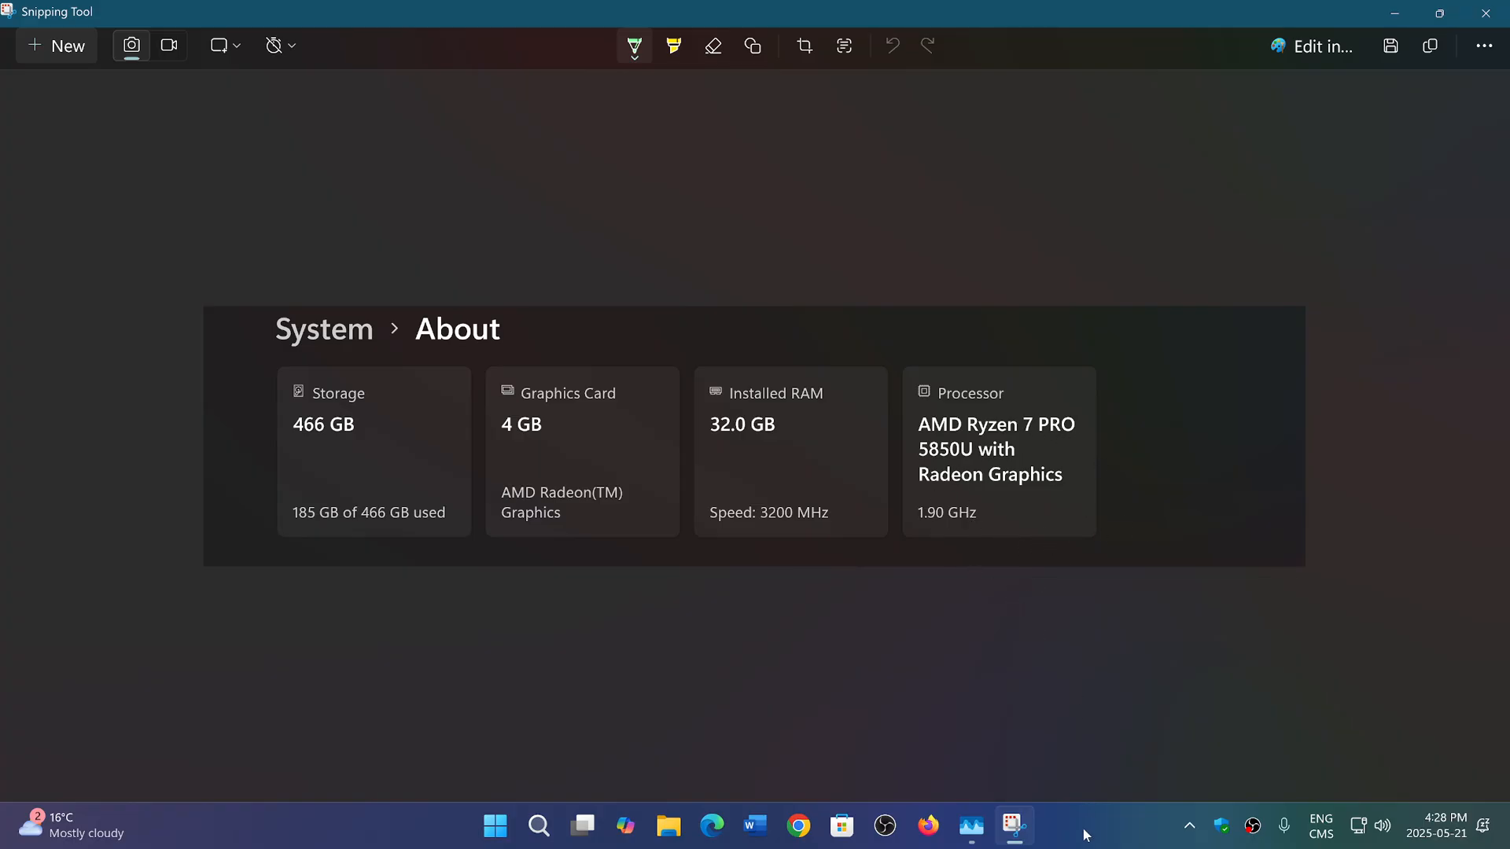
{"action": "mouse_move", "coordinate": [1091, 831]}
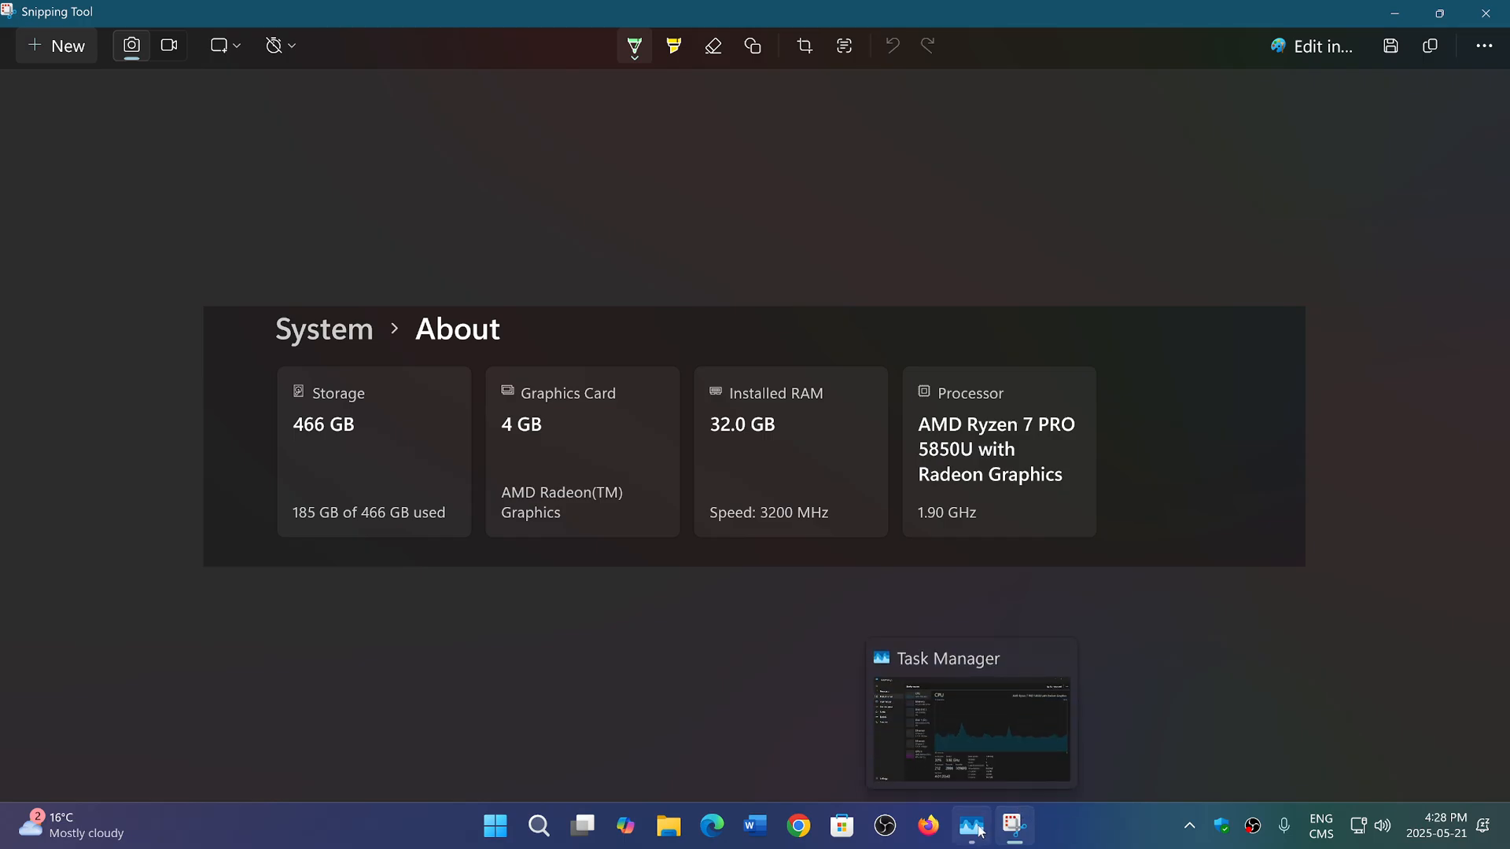
After viewing the 1.90 GHz processor capture, bring Task Manager's CPU page (3.93 GHz) to the front.
{"action": "left_click", "coordinate": [971, 826]}
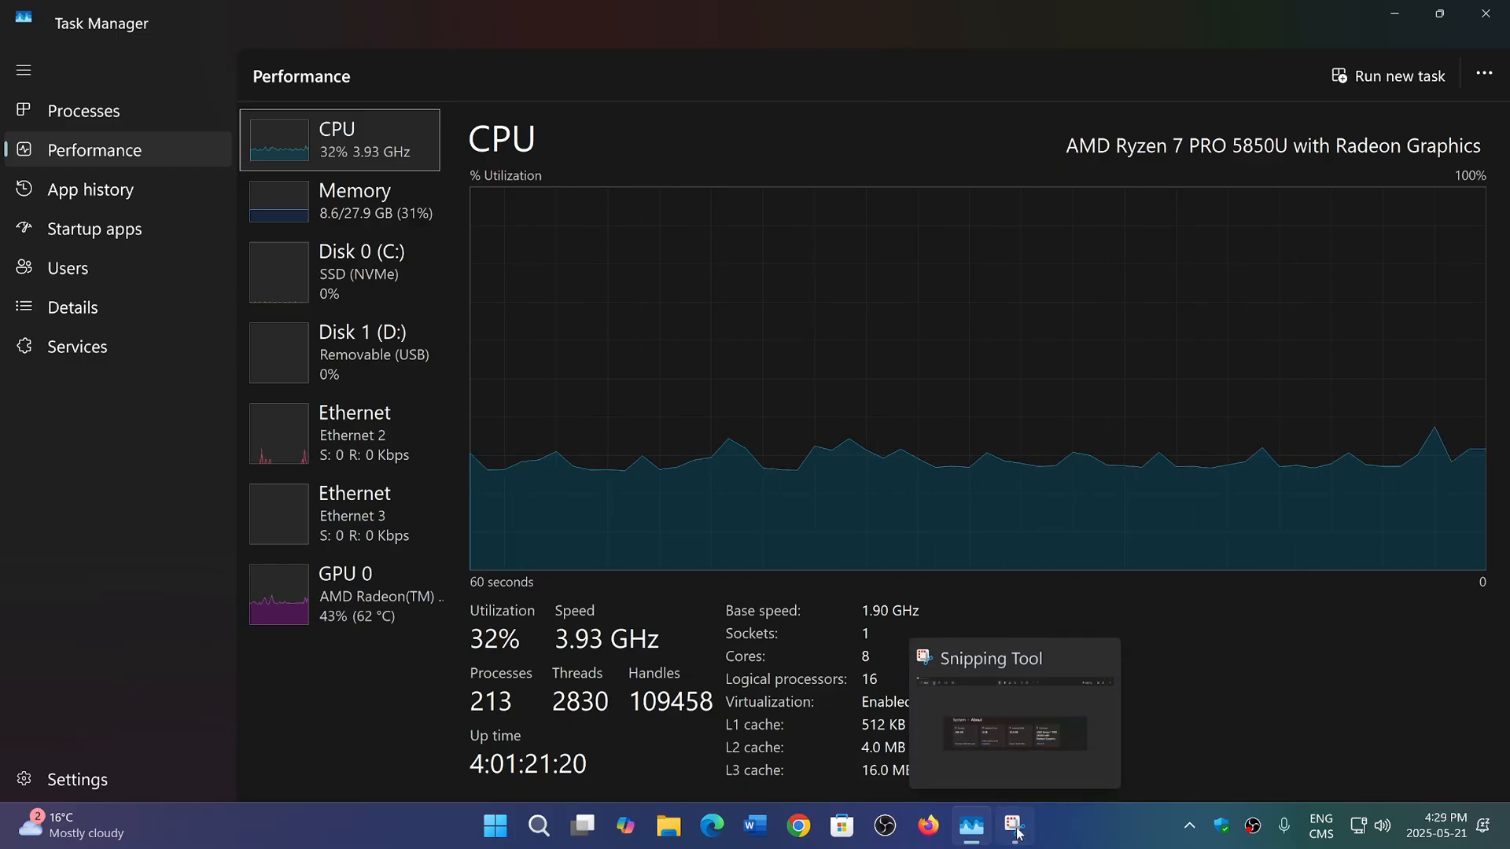
After reading the 3.93 GHz speed and 1.90 GHz base speed, switch to the Snipping Tool capture.
{"action": "left_click", "coordinate": [1013, 825]}
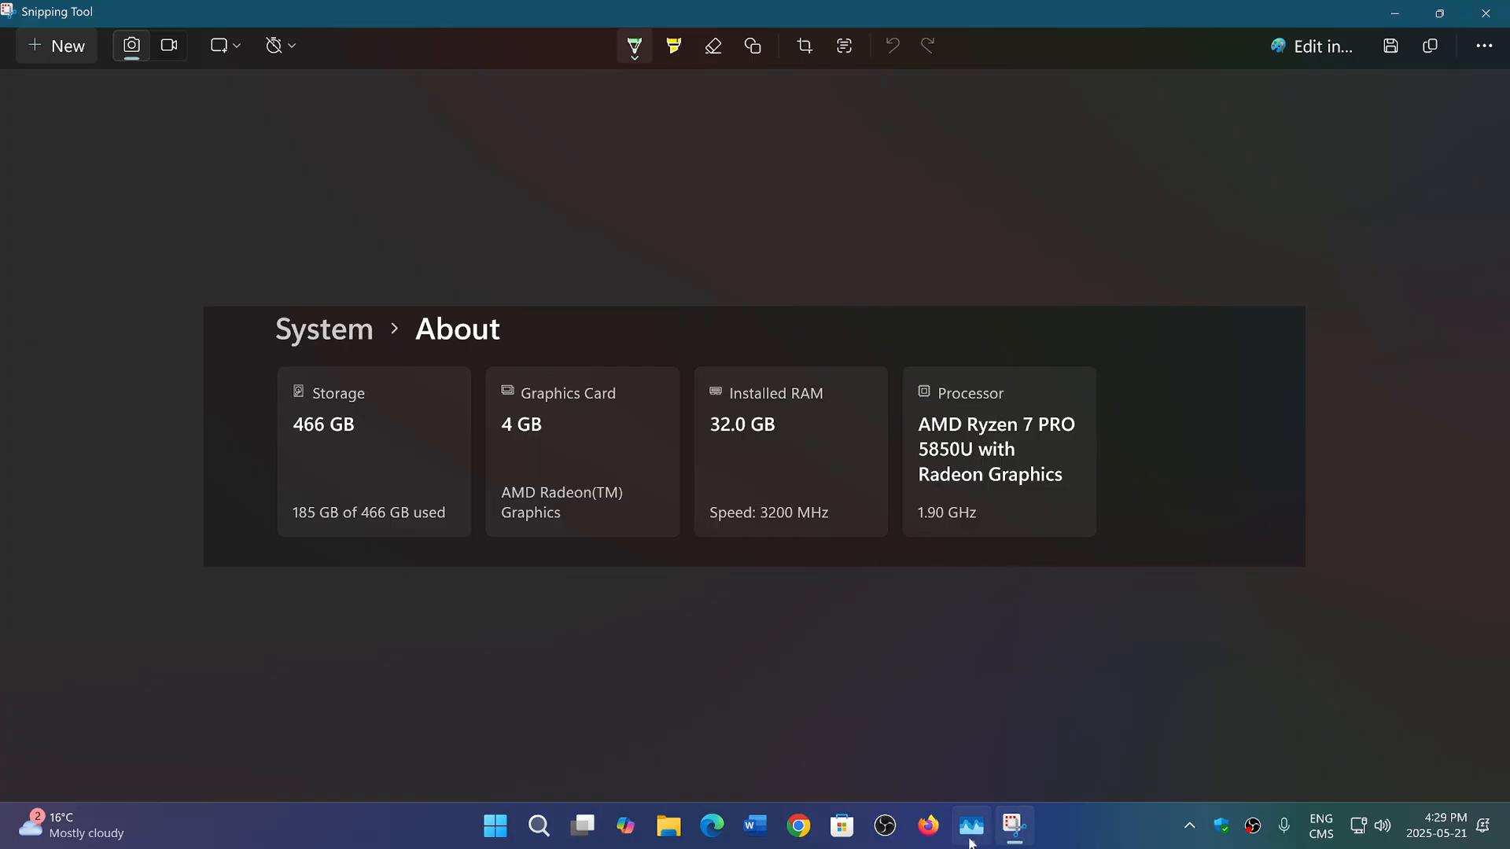
Click the taskbar again while rechecking the capture's 1.90 GHz processor speed.
{"action": "left_click", "coordinate": [972, 825]}
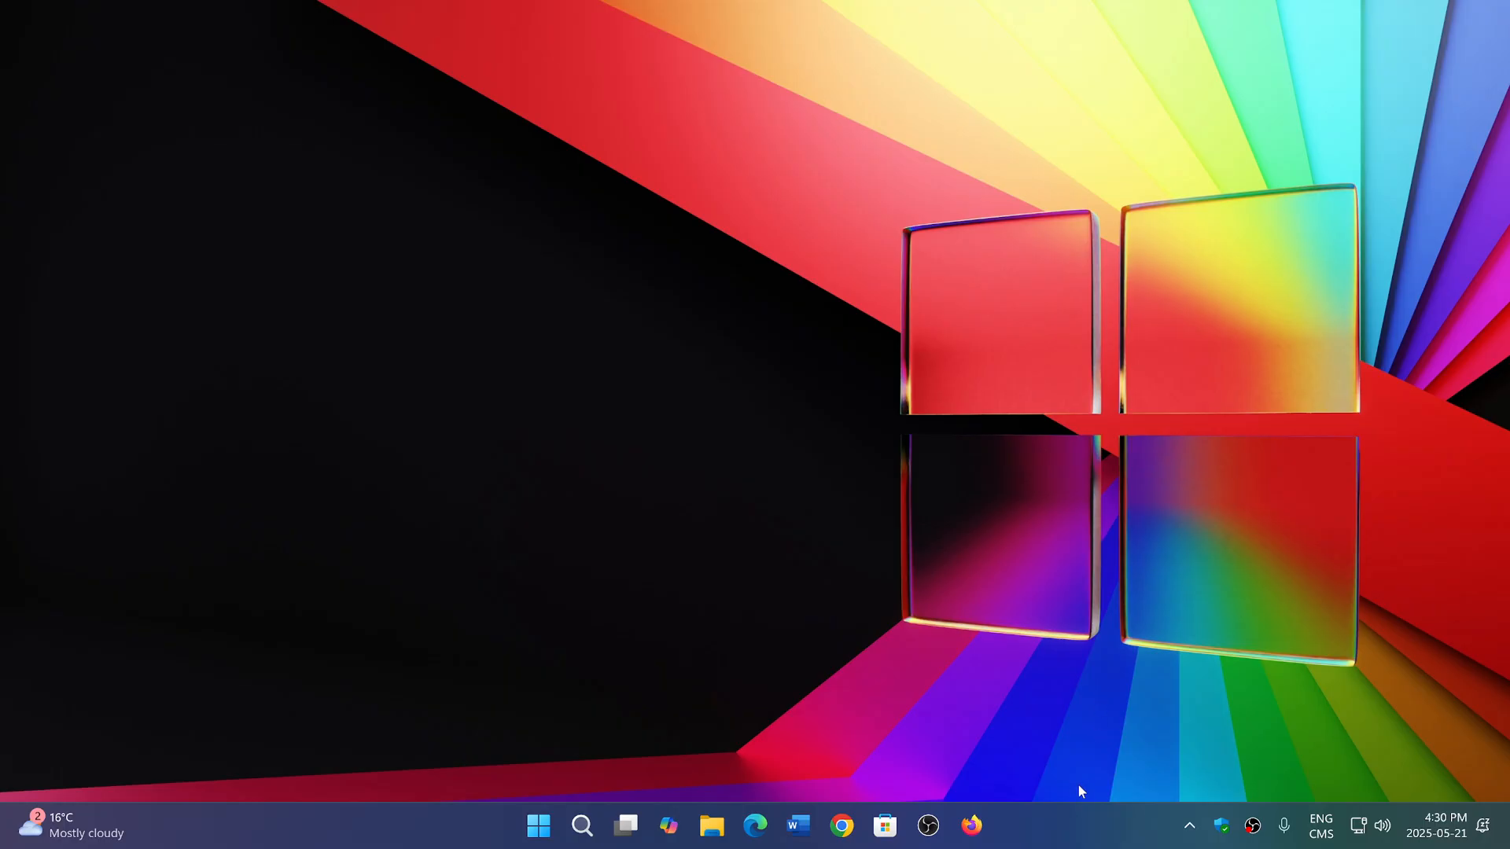
{"action": "mouse_move", "coordinate": [966, 594]}
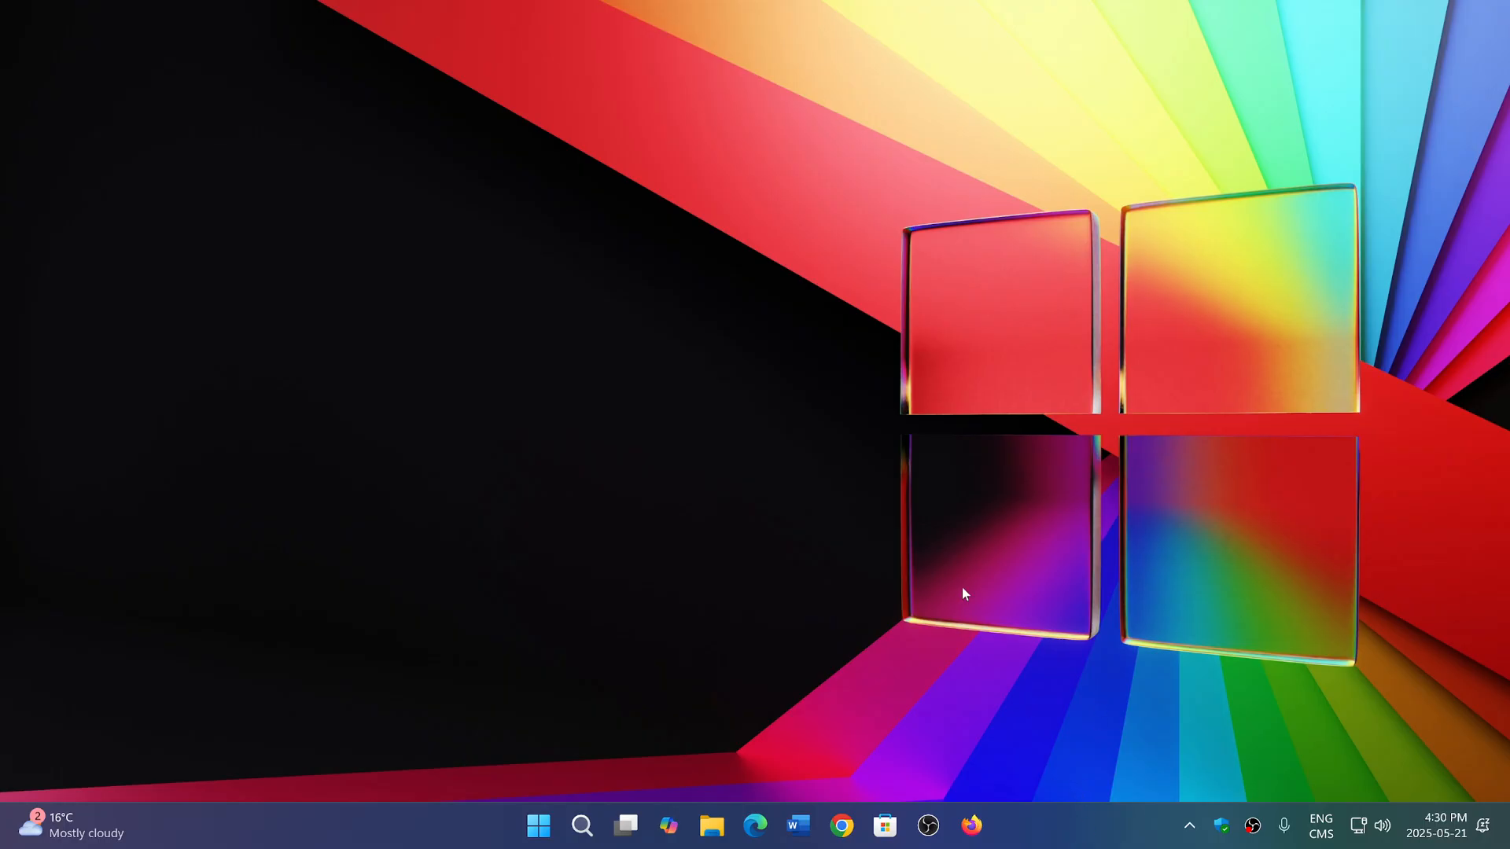